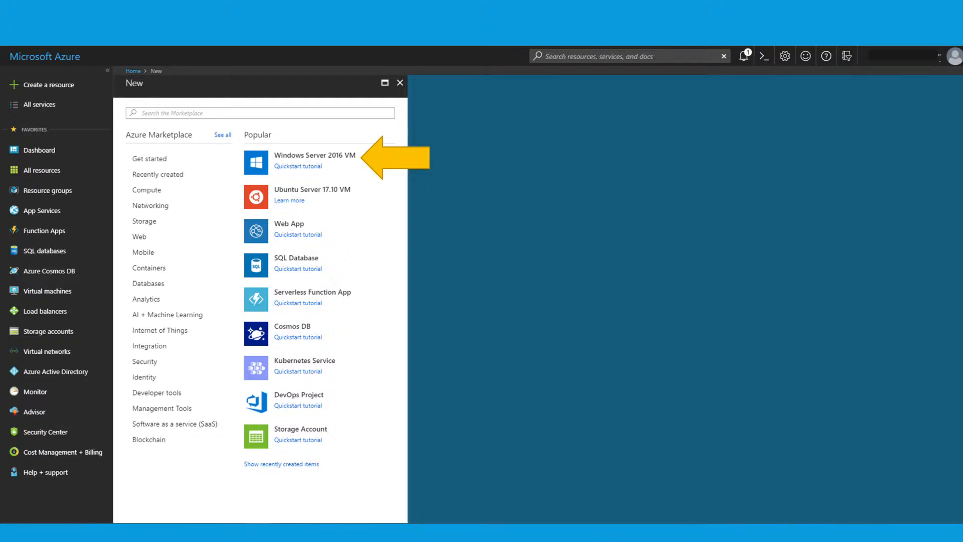
- Start creating a Windows Server 2016 virtual machine from the Popular list
left_click(315, 159)
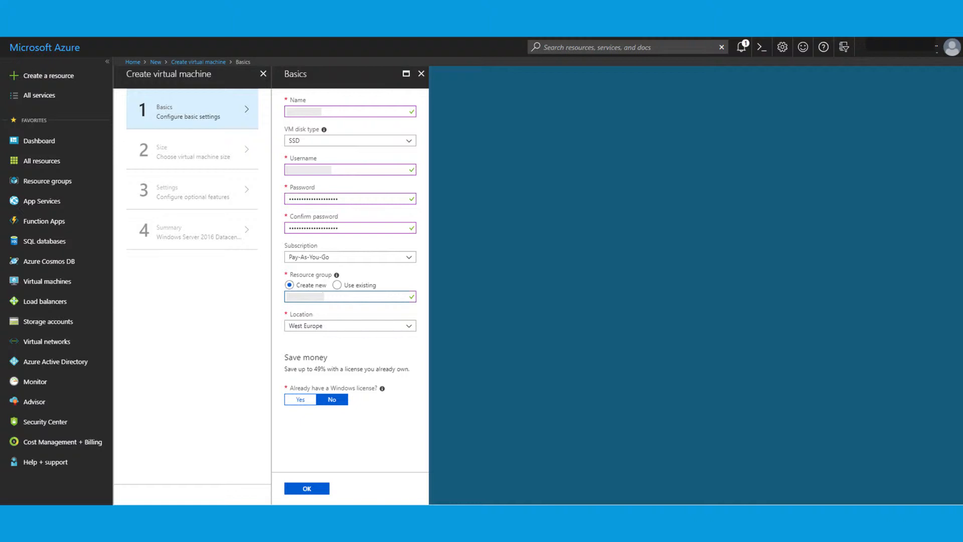
- Confirm the Basics blade so the Choose a size list of SSD VM sizes appears
left_click(307, 488)
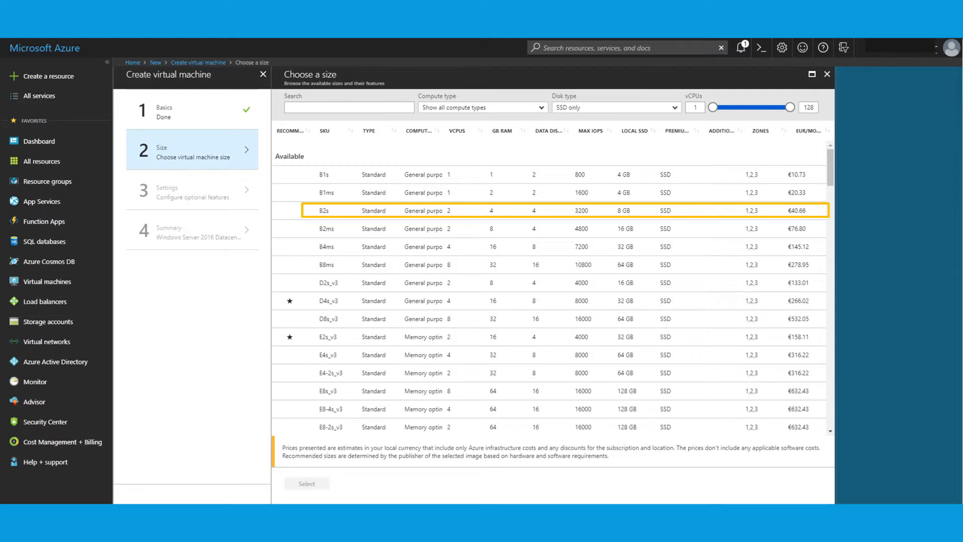
left_click(306, 483)
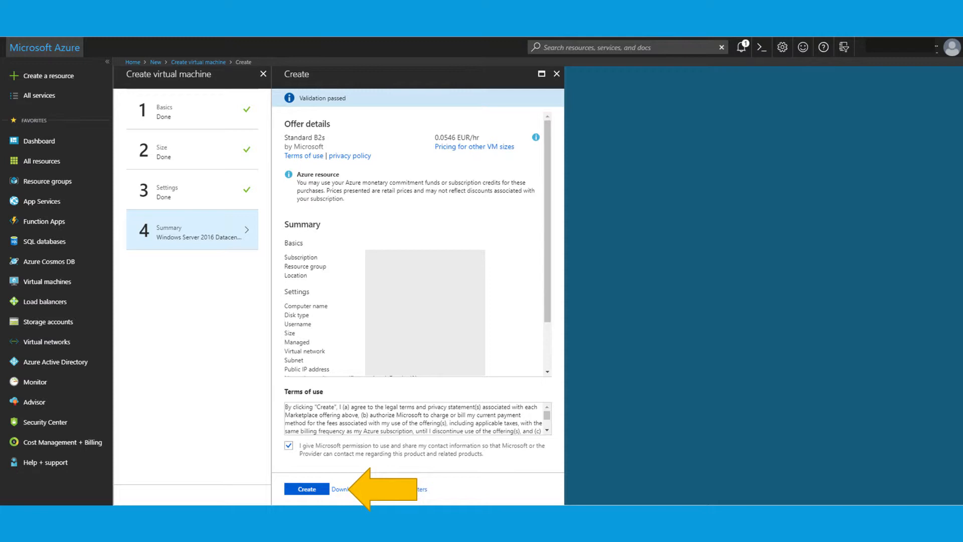
- Create the validated Standard B2s Windows Server 2016 VM from the summary blade
left_click(306, 489)
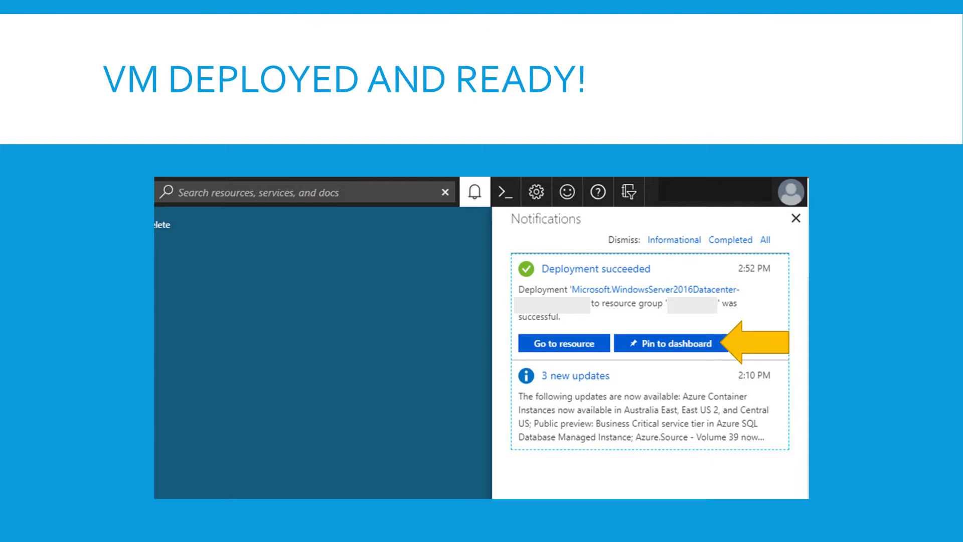
- Pin the successfully deployed VM to the dashboard from its deployment notification
left_click(561, 344)
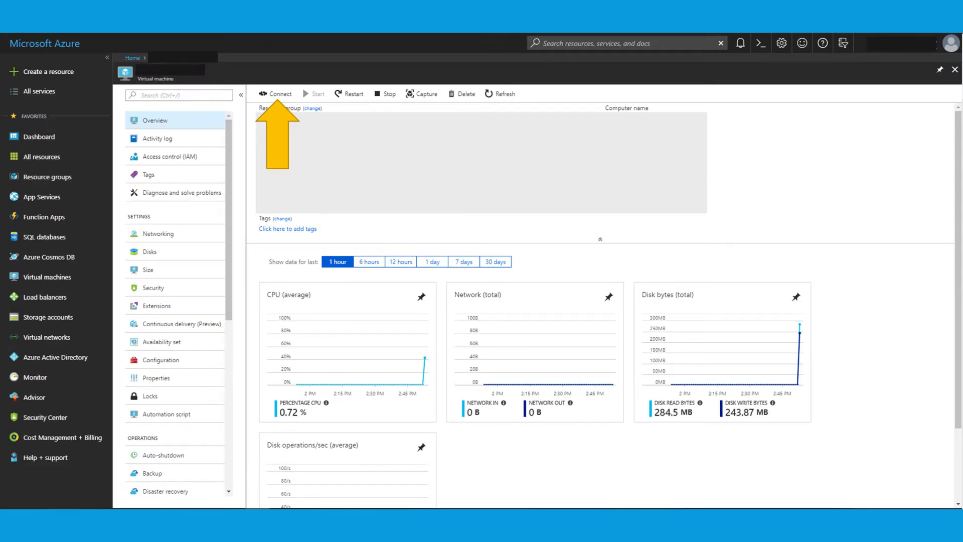